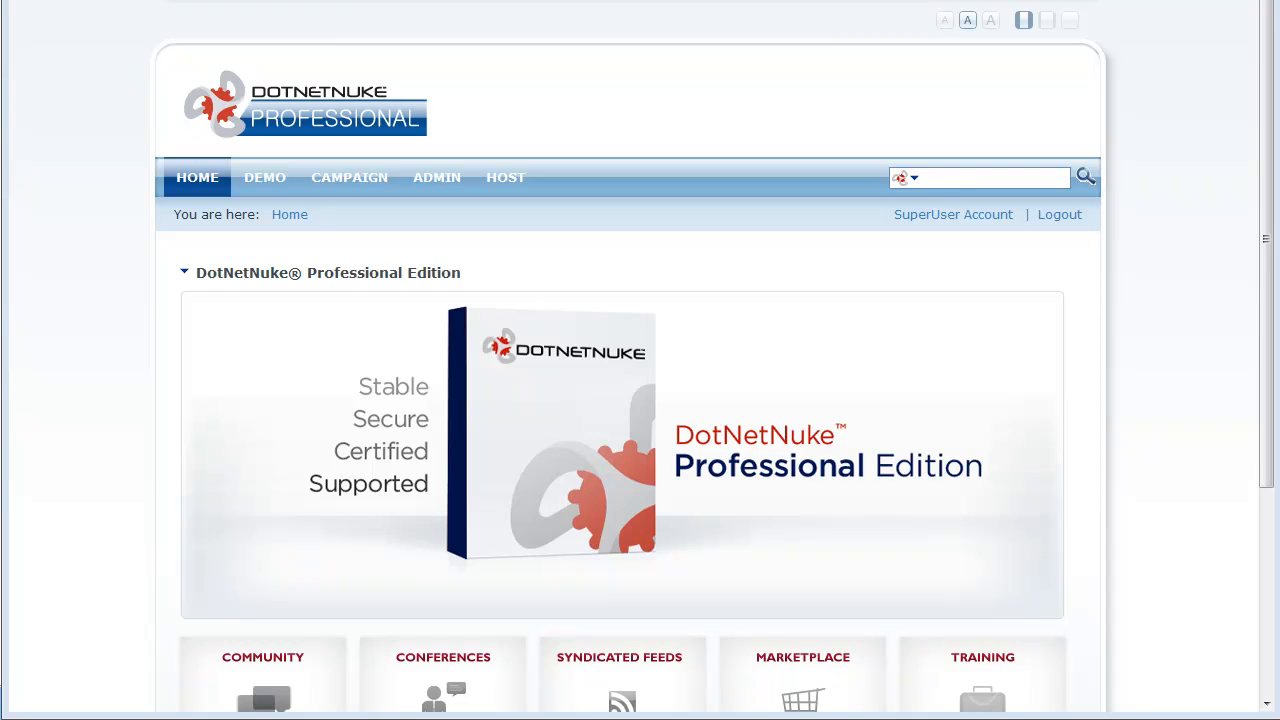
{"action": "mouse_move", "coordinate": [1120, 528]}
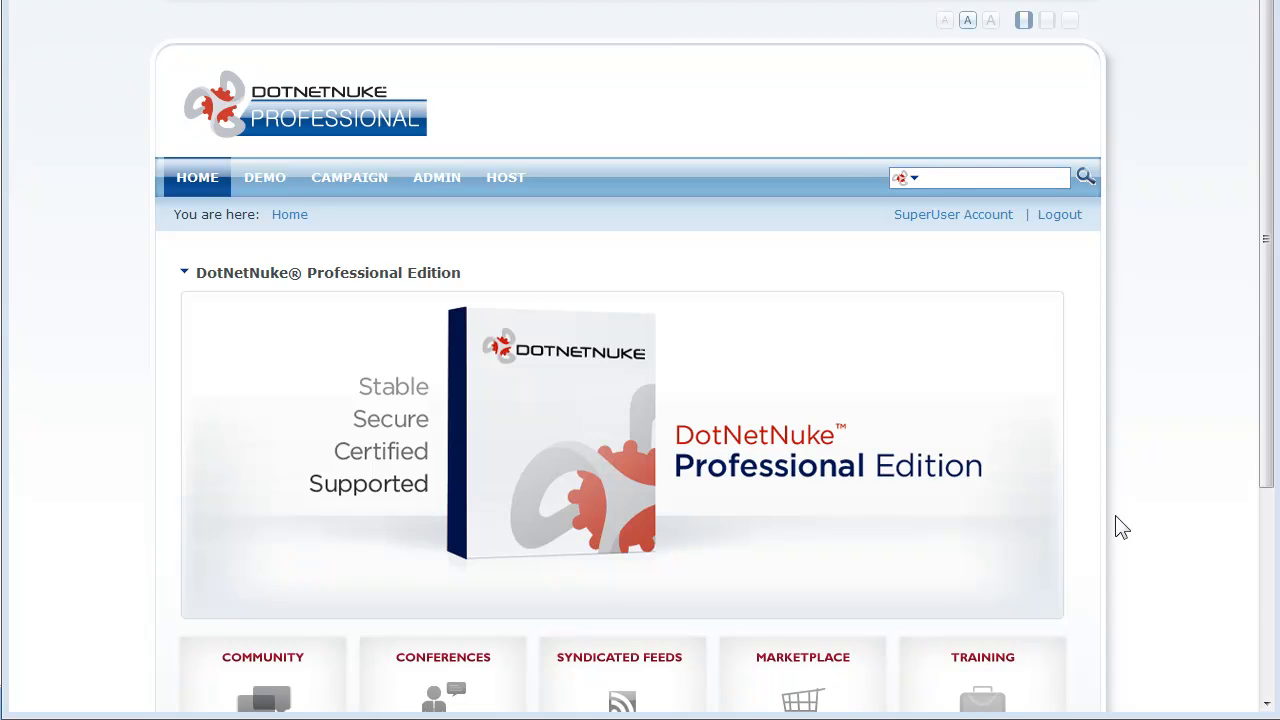
- Go to the Host page listing Basic and Professional Features
{"action": "left_click", "coordinate": [504, 176]}
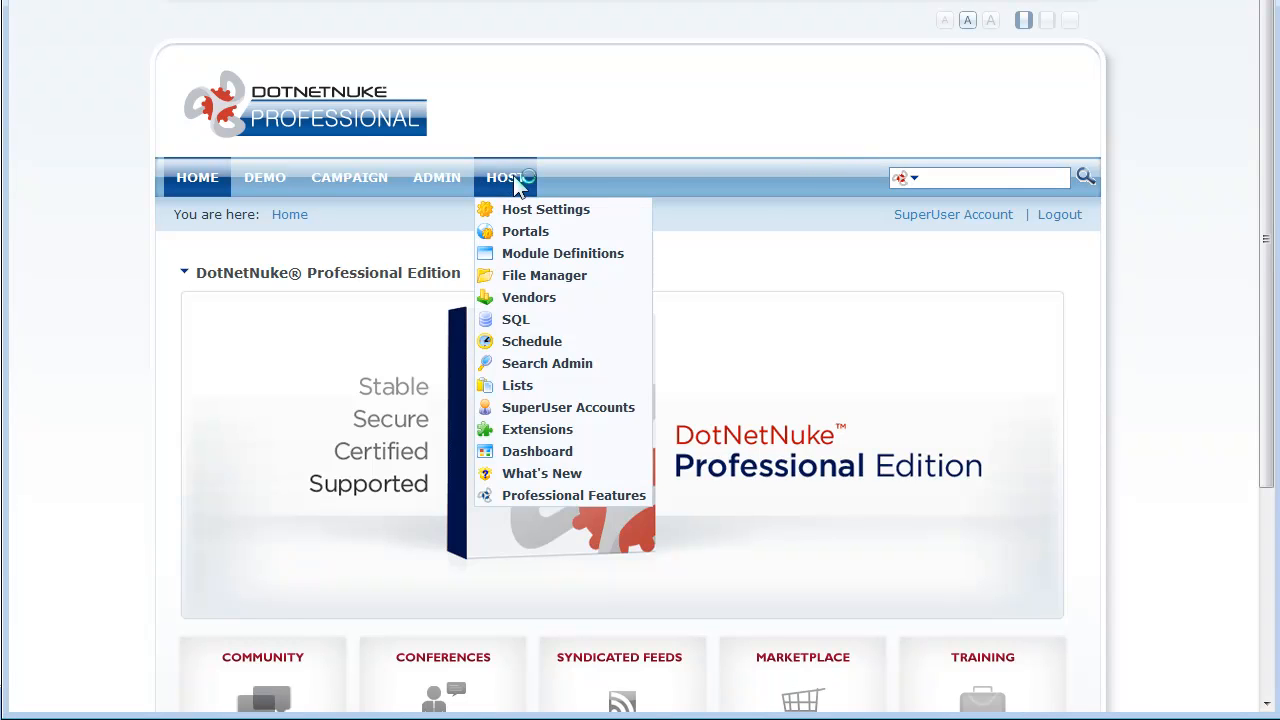
{"action": "left_click", "coordinate": [504, 176]}
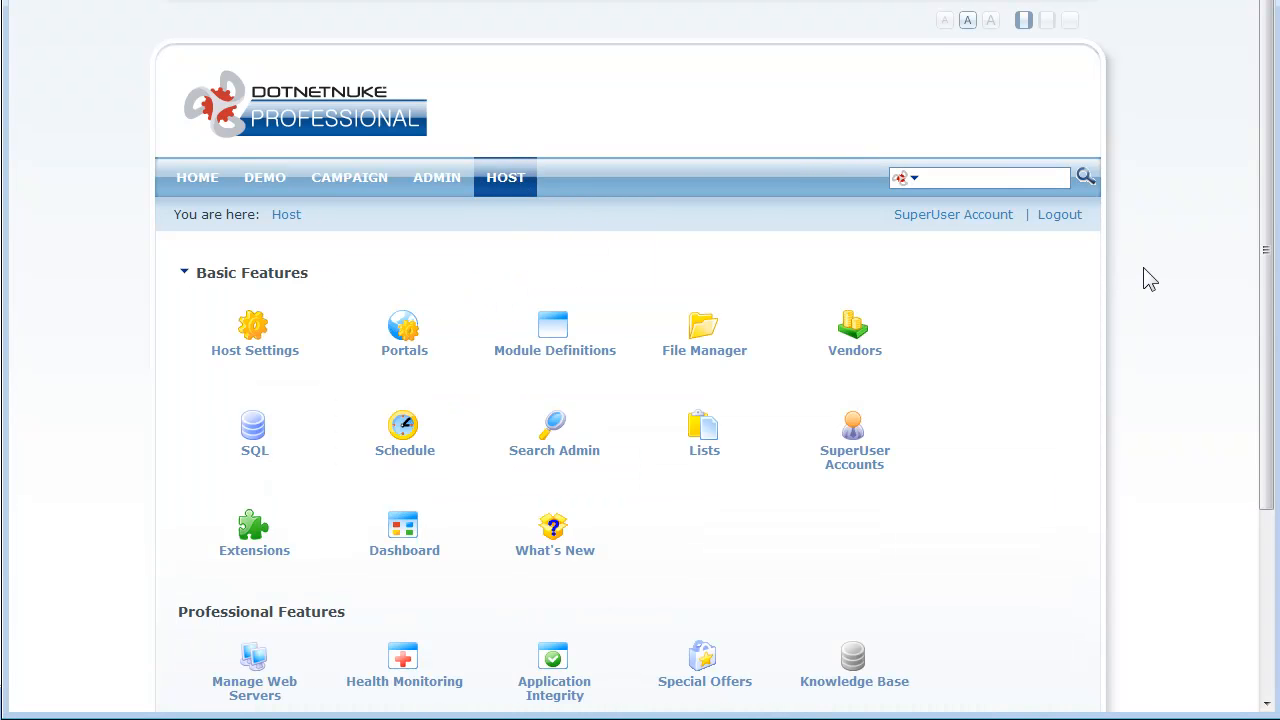
{"action": "scroll", "scroll_direction": "down", "scroll_amount": 3}
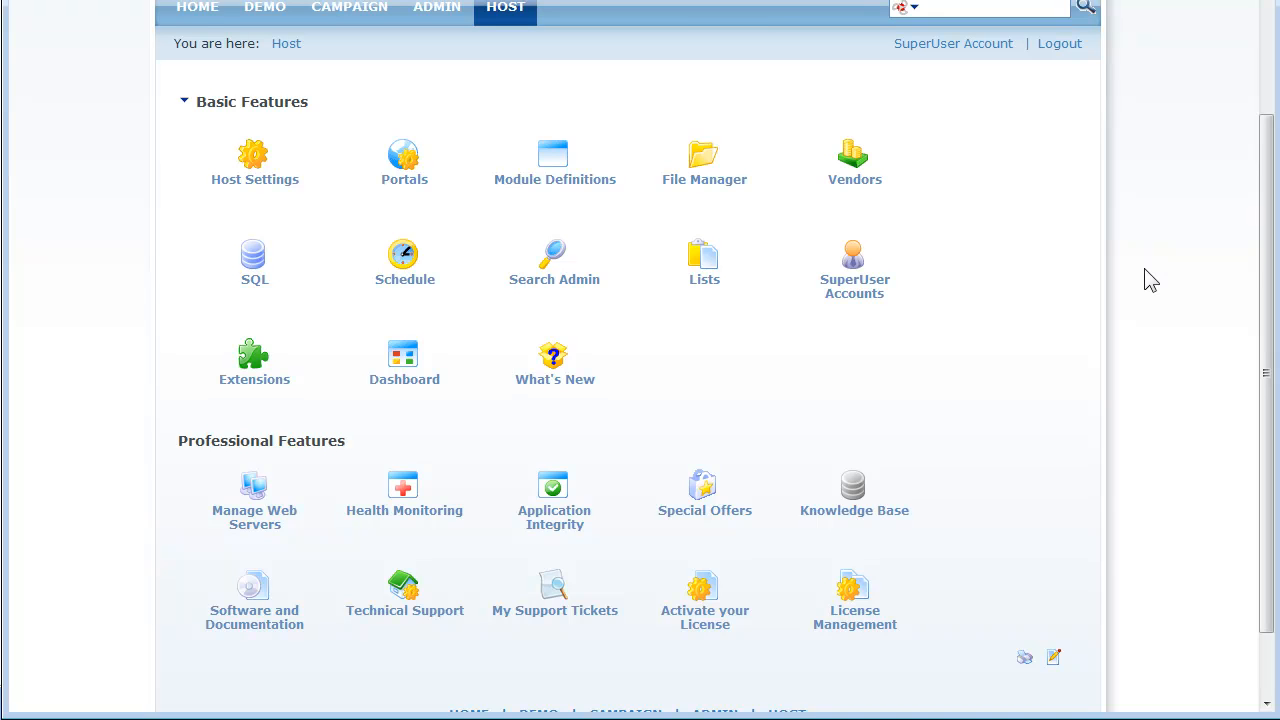
{"action": "mouse_move", "coordinate": [592, 424]}
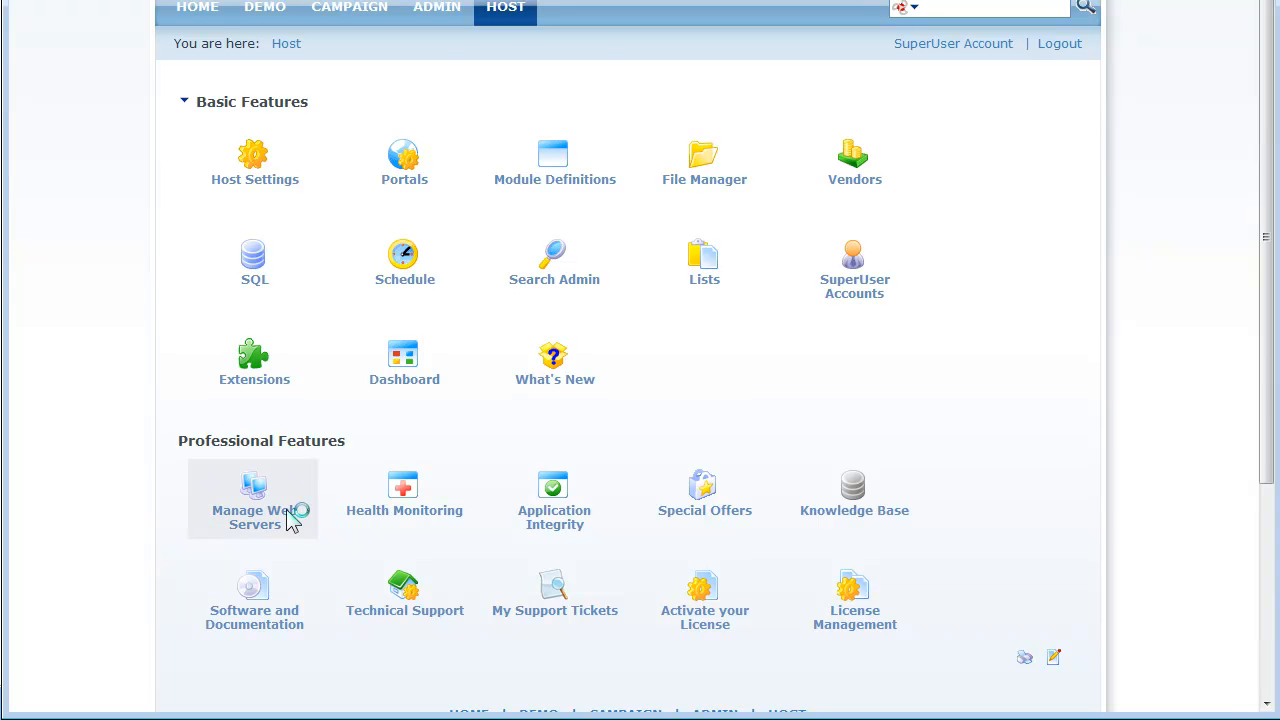
- In Manage Web Servers, choose WebRequestCachingProvider as the caching provider
{"action": "left_click", "coordinate": [254, 500]}
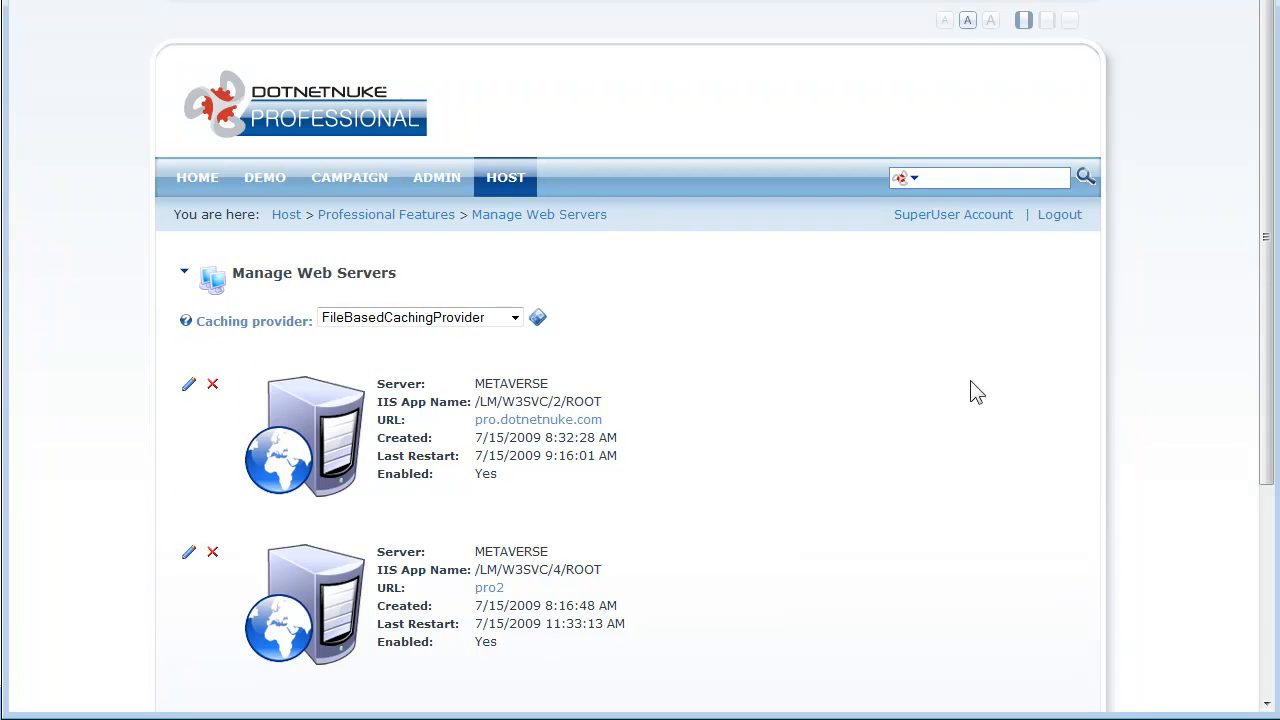
{"action": "scroll", "scroll_direction": "down", "scroll_amount": 3}
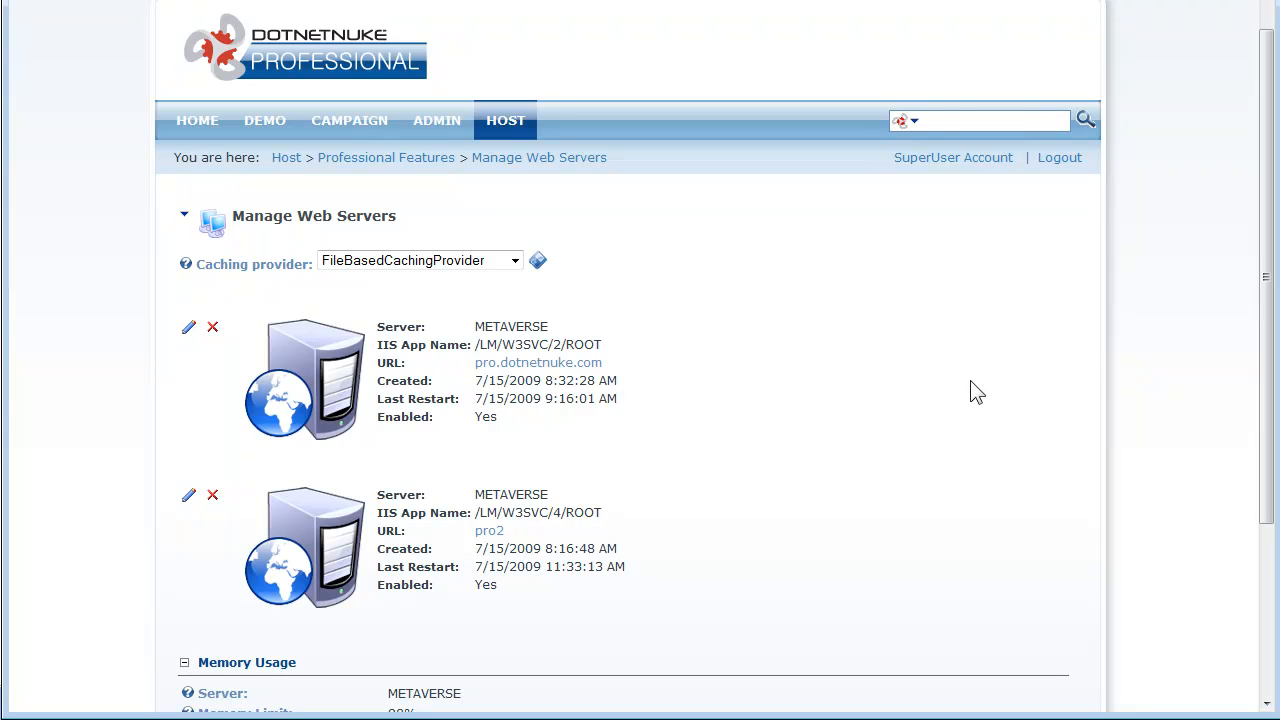
{"action": "mouse_move", "coordinate": [528, 288]}
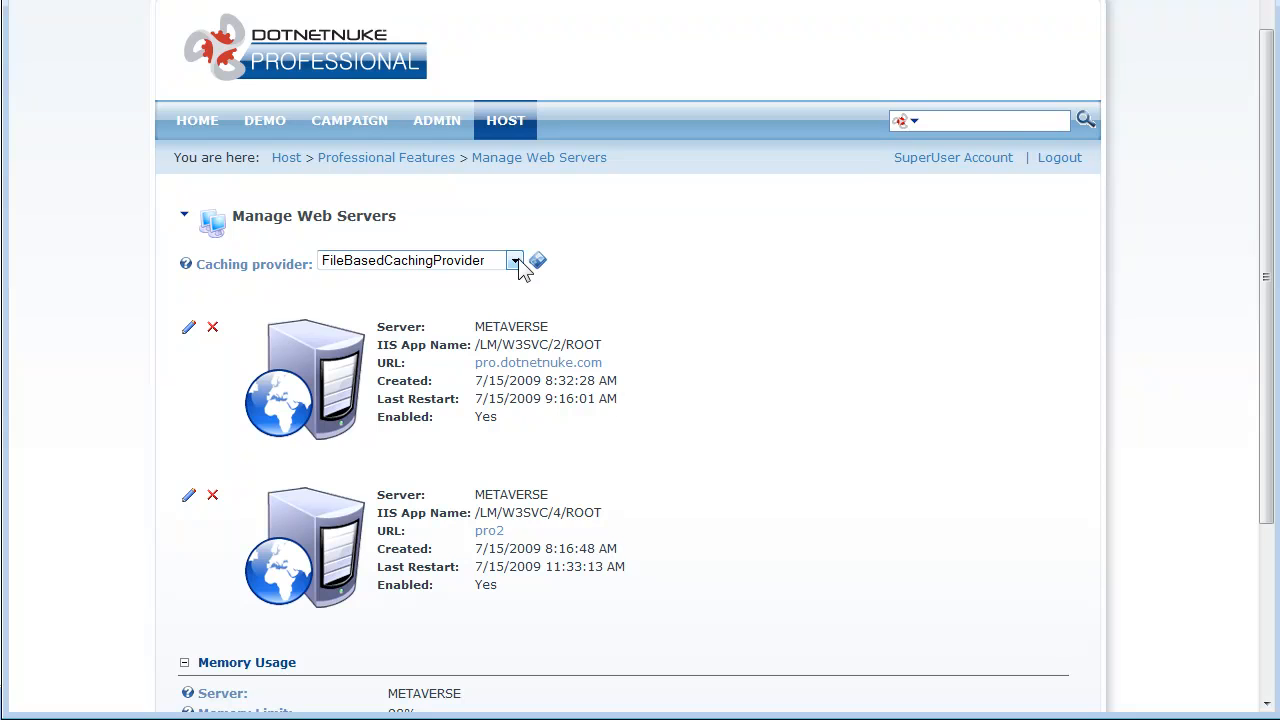
{"action": "left_click", "coordinate": [516, 260]}
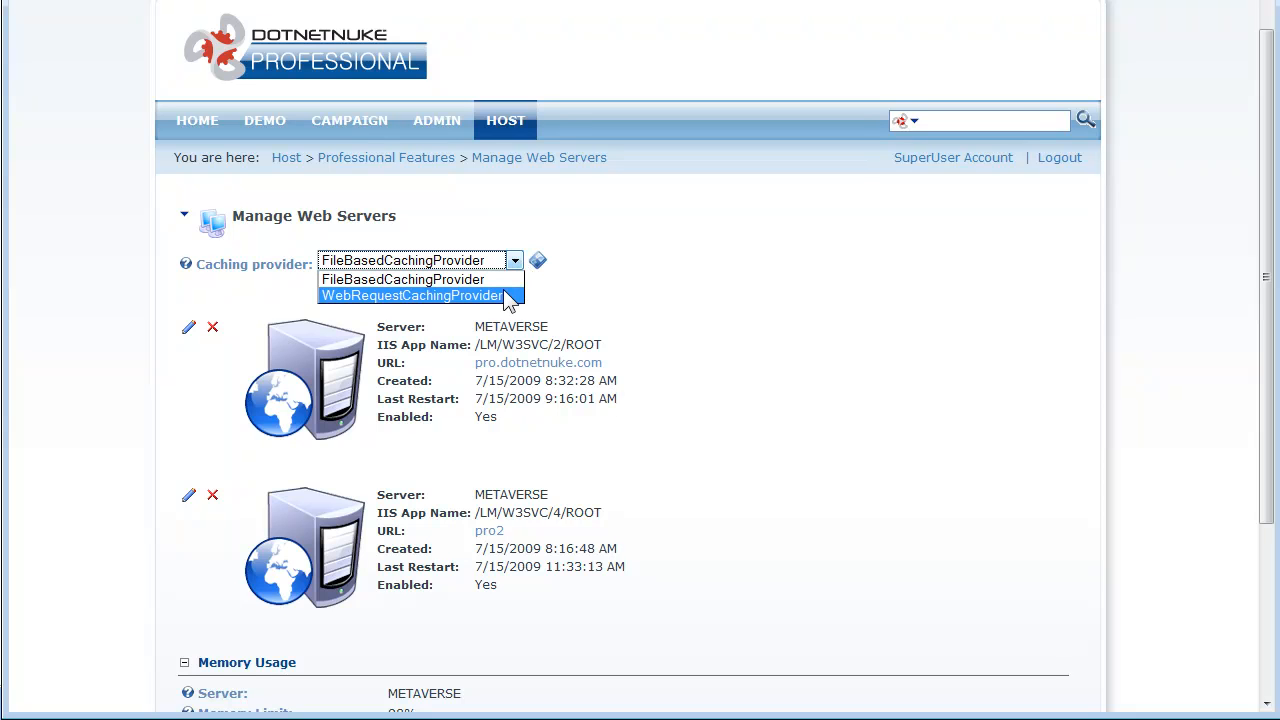
{"action": "left_click", "coordinate": [412, 296]}
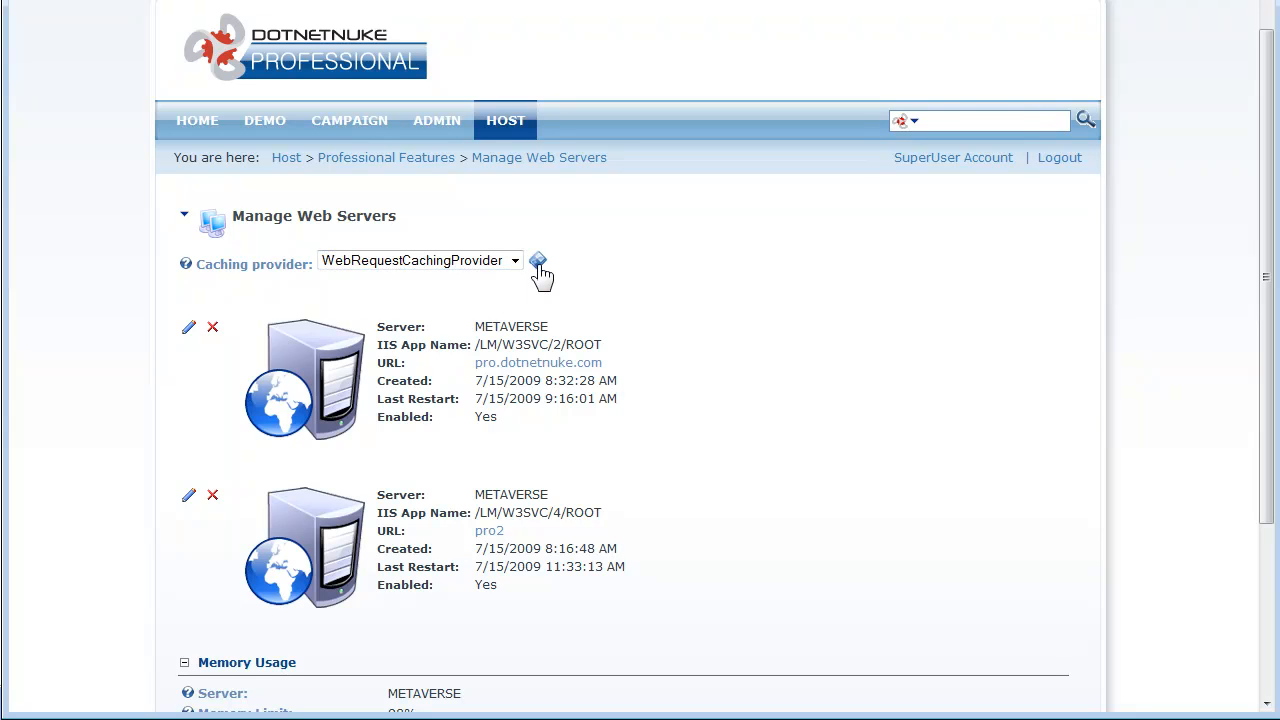
{"action": "mouse_move", "coordinate": [728, 304]}
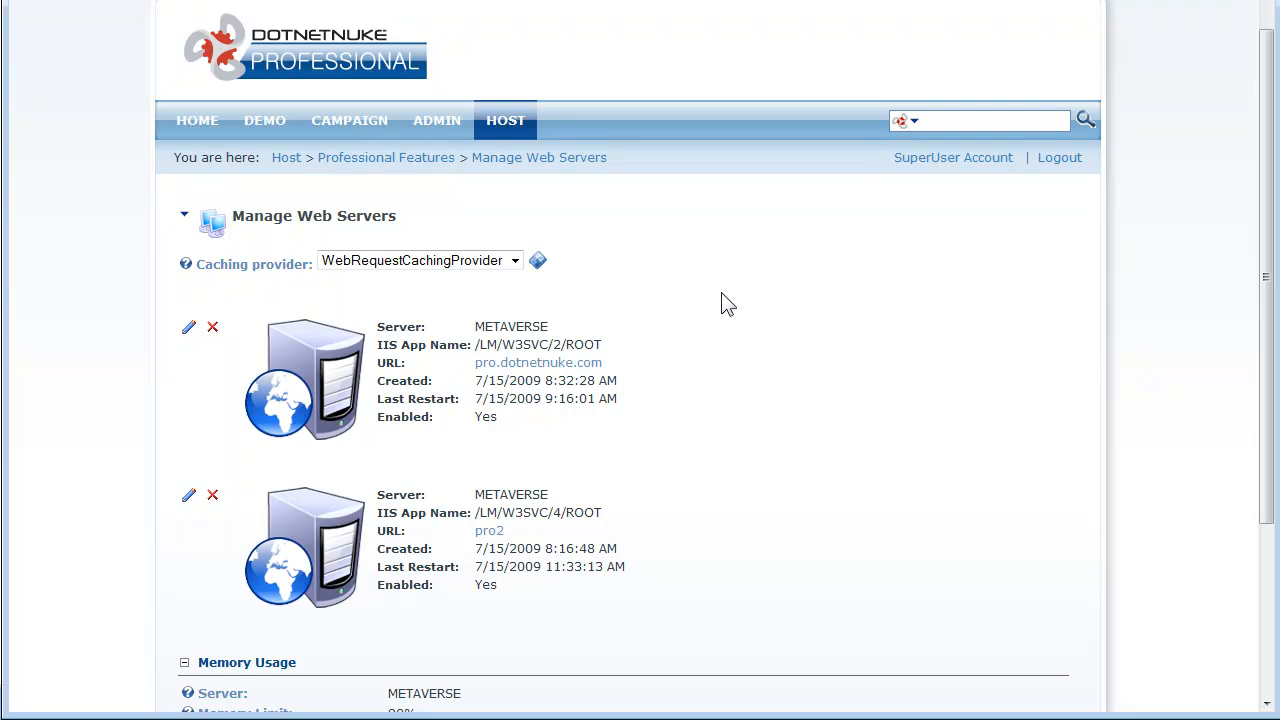
{"action": "mouse_move", "coordinate": [356, 288]}
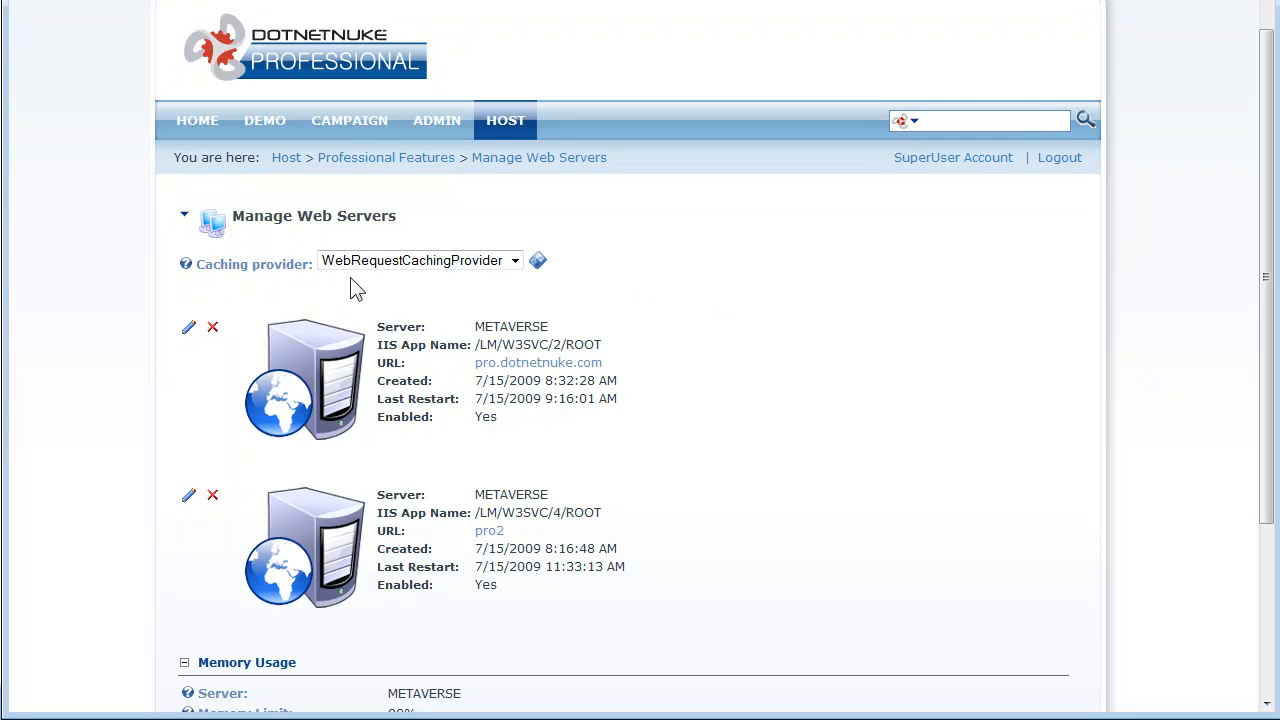
{"action": "mouse_move", "coordinate": [480, 290]}
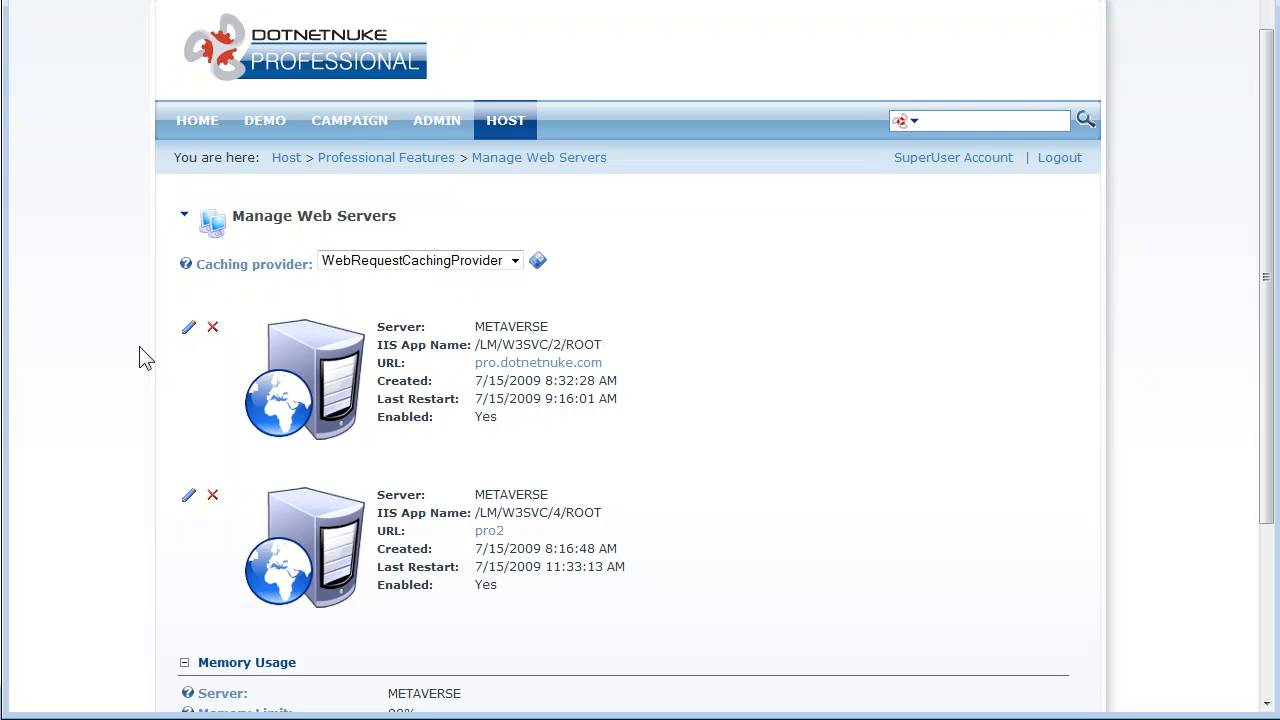
{"action": "mouse_move", "coordinate": [188, 330]}
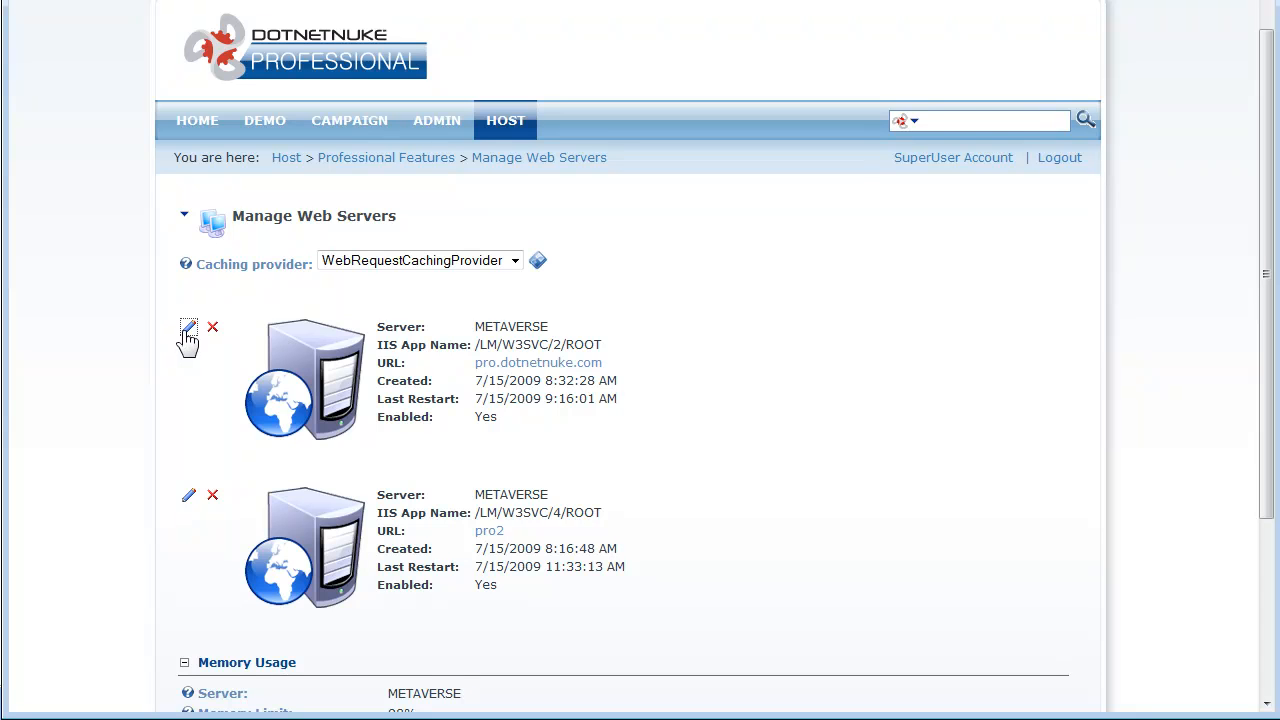
- Edit the METAVERSE server and set its URL to pro.dotnetnuke.com
{"action": "left_click", "coordinate": [188, 328]}
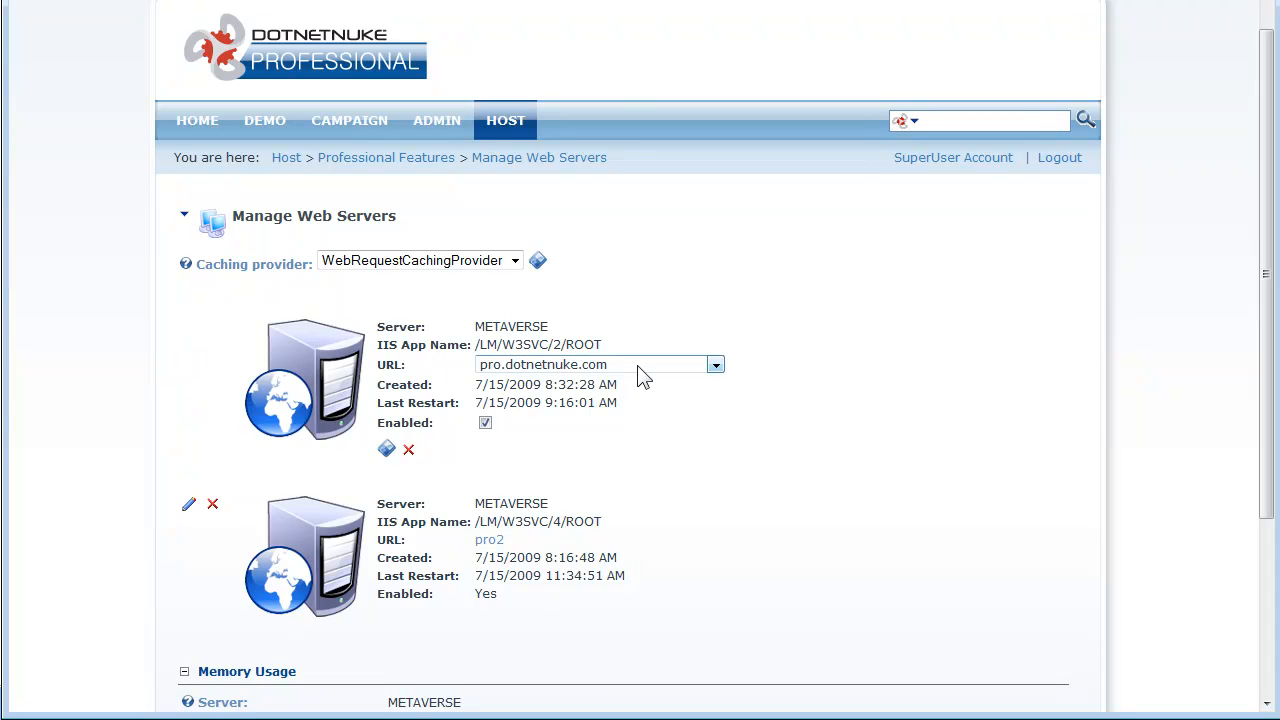
{"action": "mouse_move", "coordinate": [650, 374]}
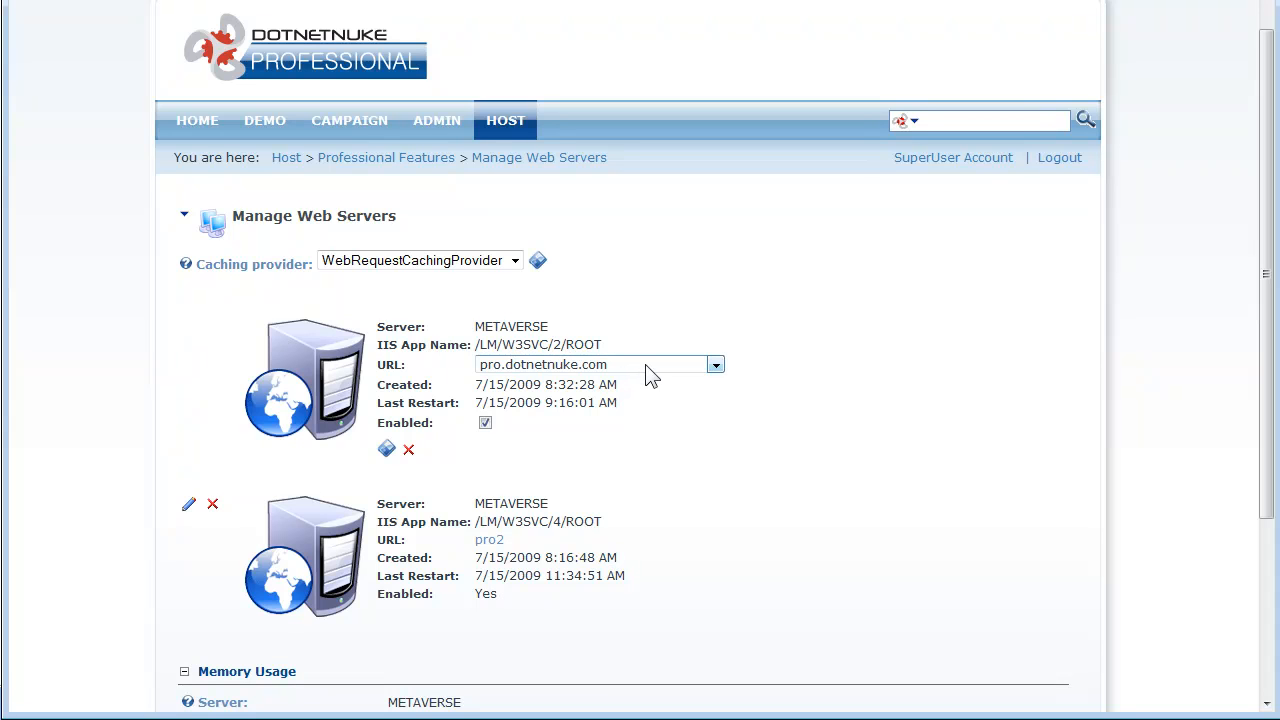
{"action": "left_click", "coordinate": [716, 364]}
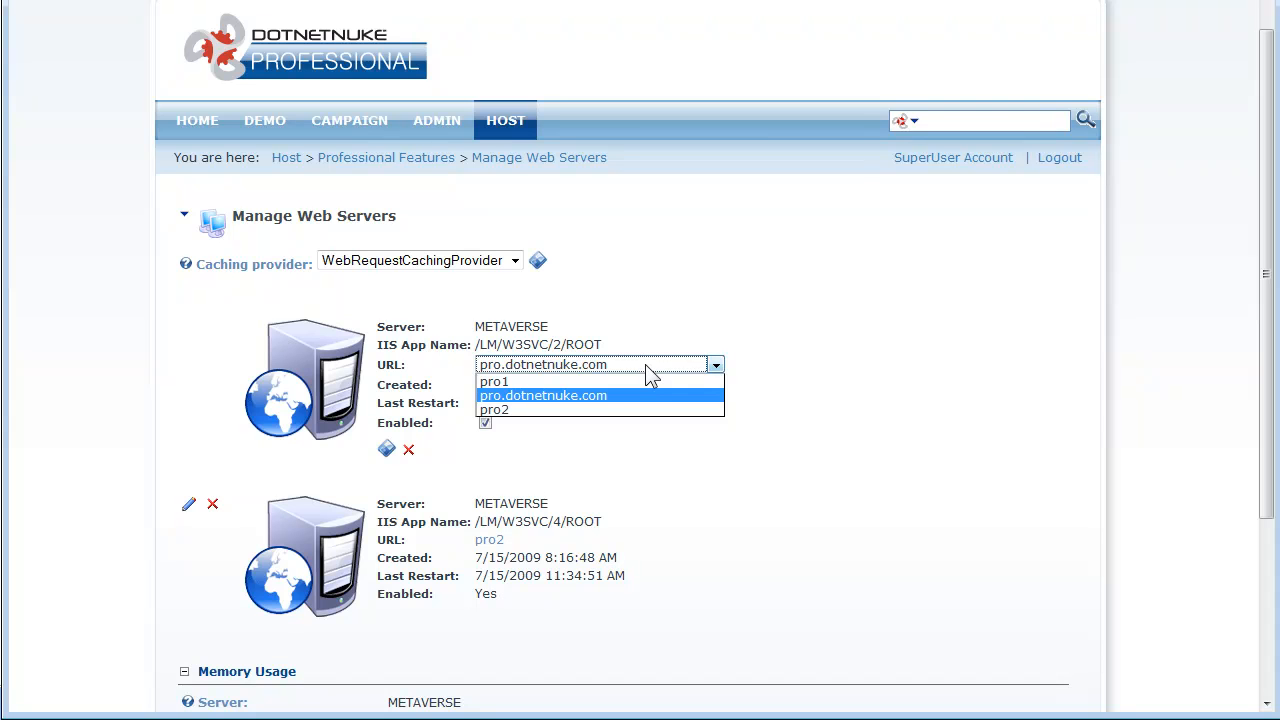
{"action": "left_click", "coordinate": [542, 396]}
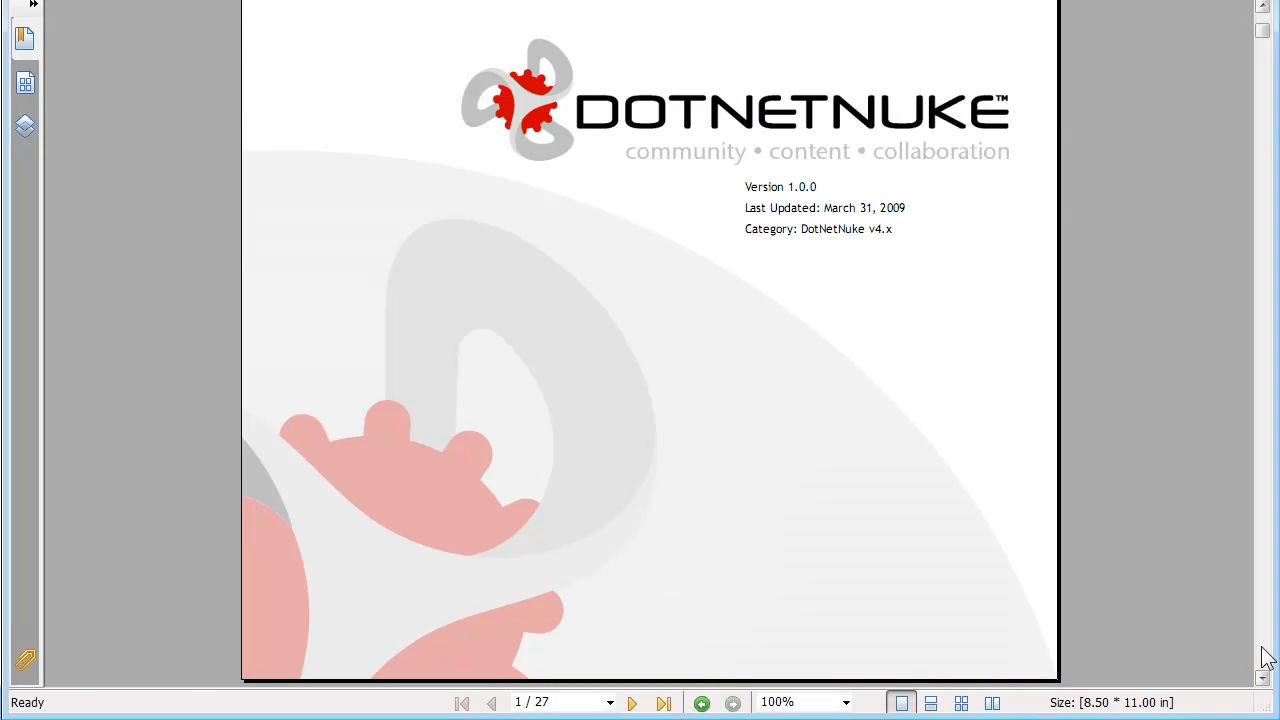
- Advance the Web Farm Configuration Guide three pages to its contents
{"action": "left_click", "coordinate": [632, 704]}
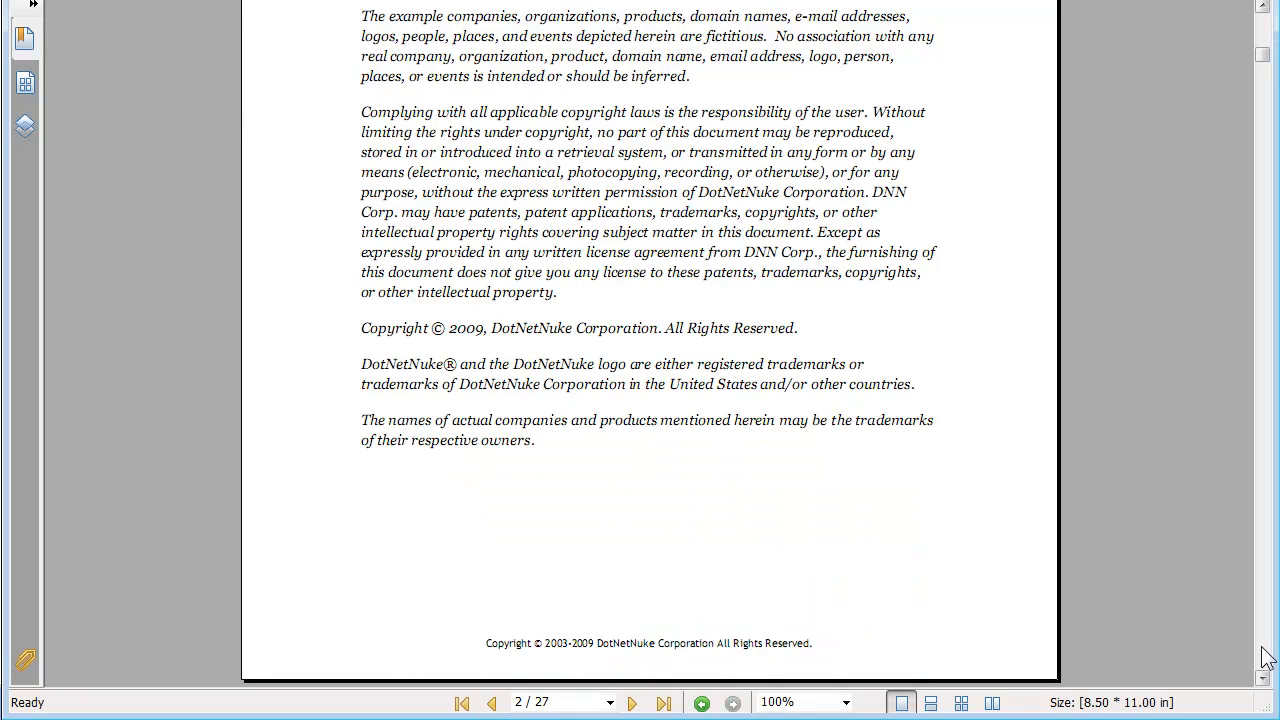
{"action": "left_click", "coordinate": [632, 704]}
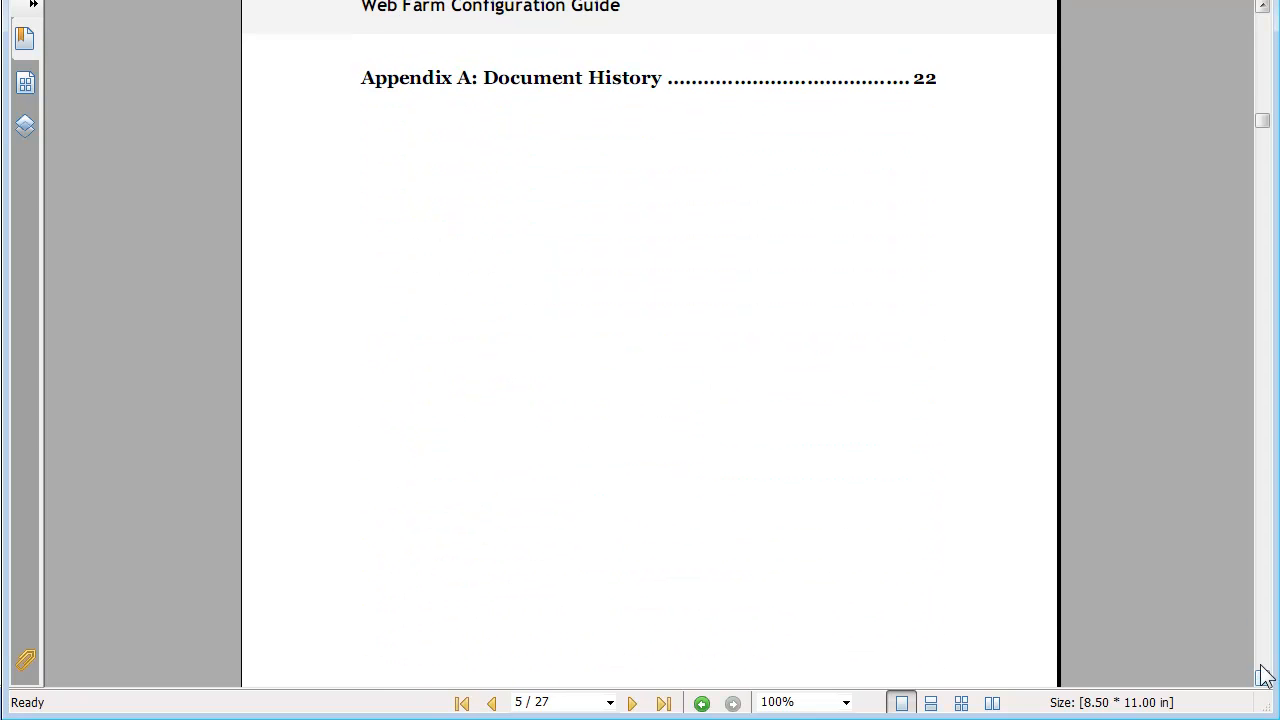
{"action": "left_click", "coordinate": [632, 704]}
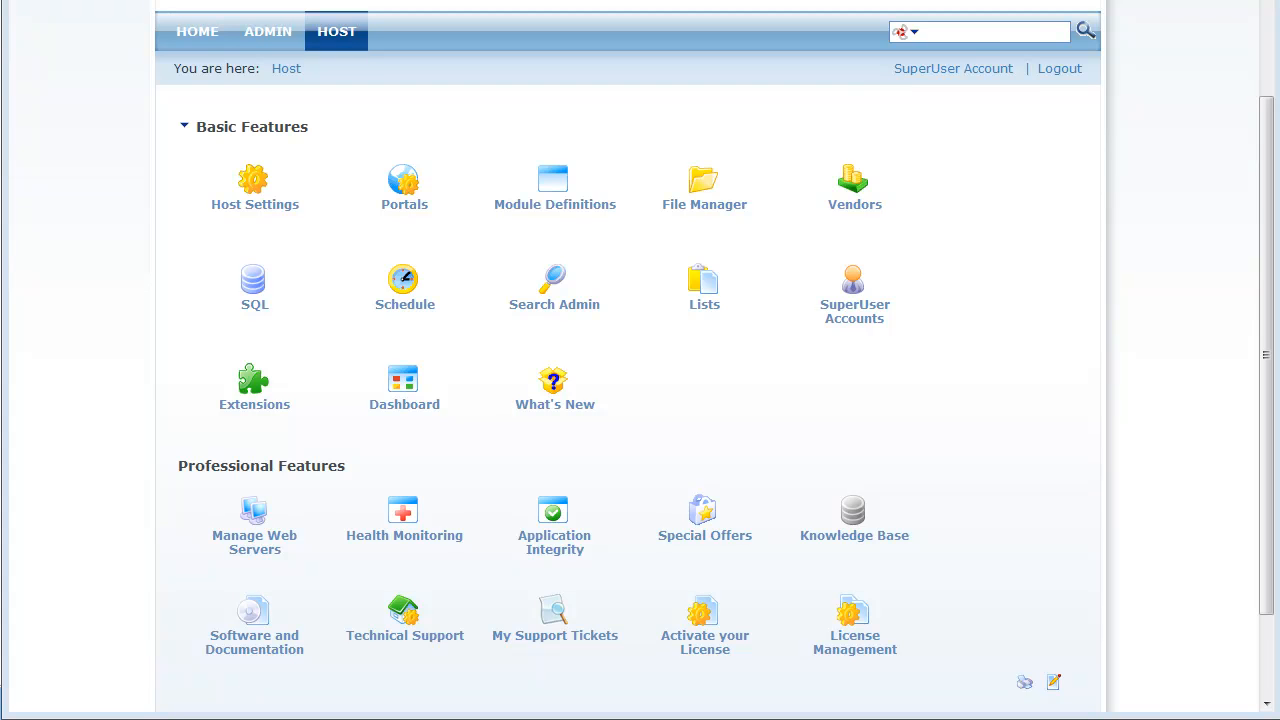
{"action": "mouse_move", "coordinate": [1170, 496]}
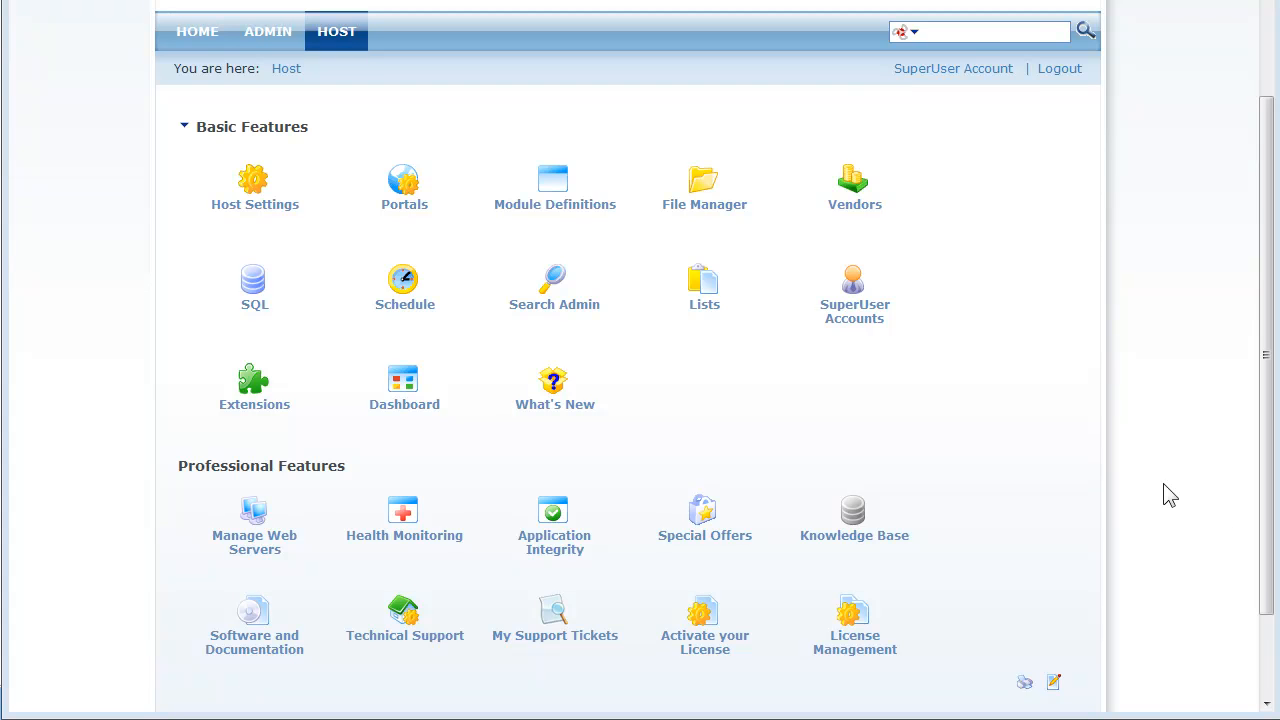
{"action": "mouse_move", "coordinate": [864, 428]}
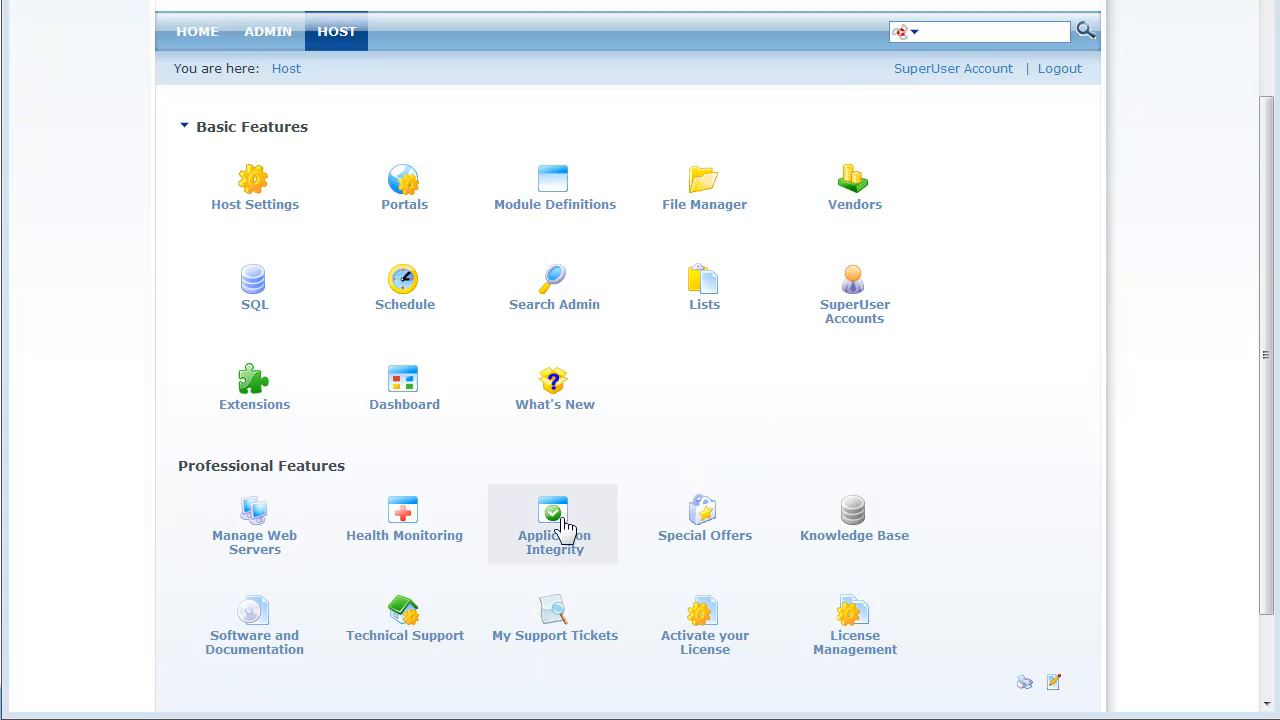
- Show the Application Integrity report with its File Integrity summary
{"action": "left_click", "coordinate": [552, 512]}
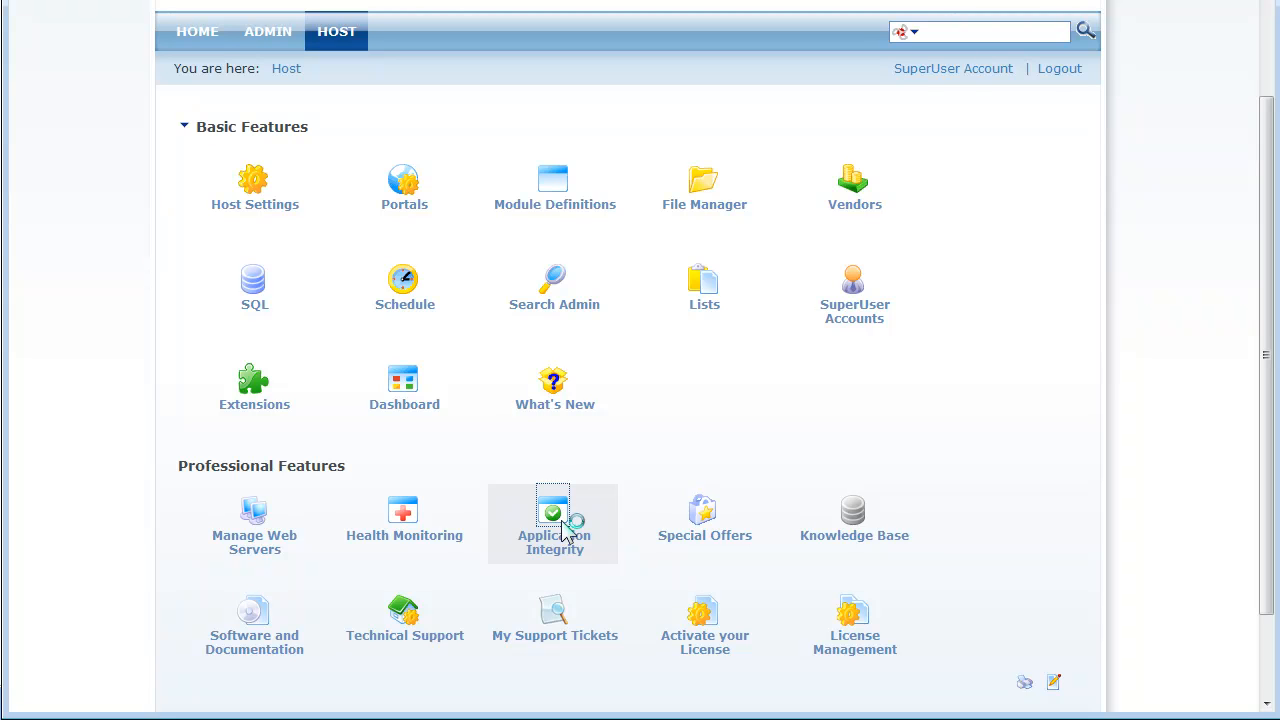
{"action": "left_click", "coordinate": [552, 512]}
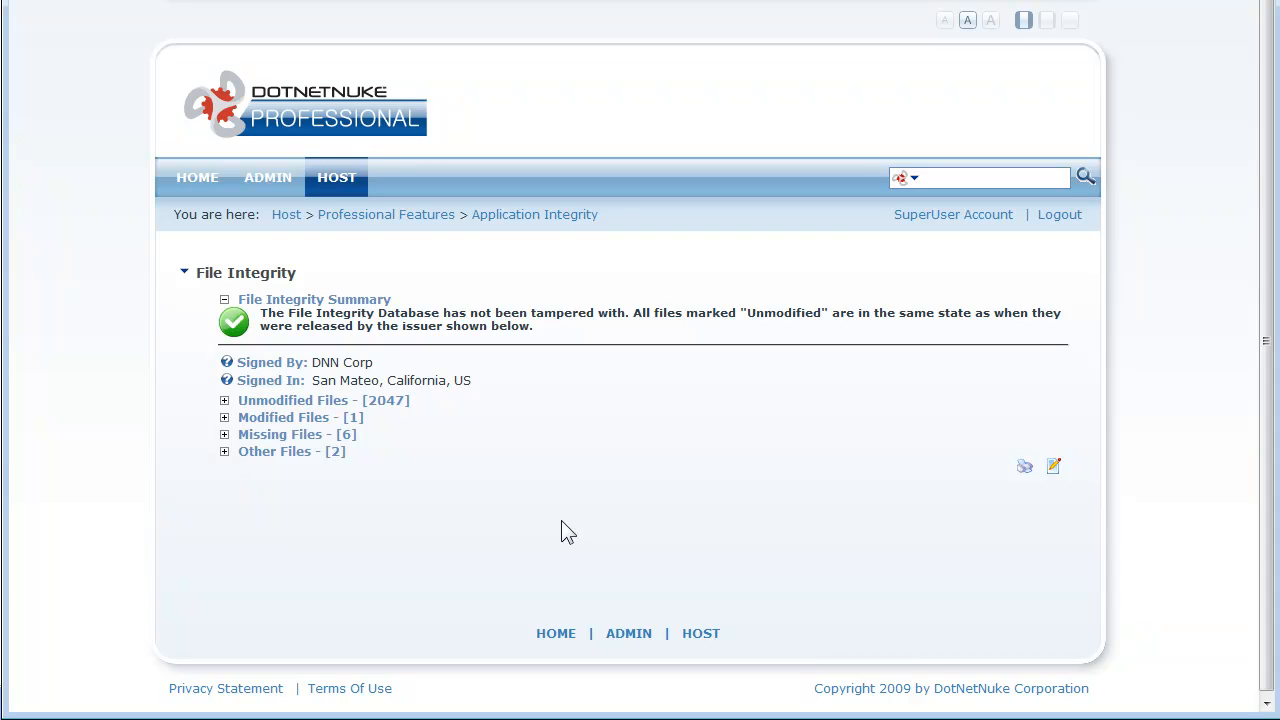
{"action": "mouse_move", "coordinate": [162, 456]}
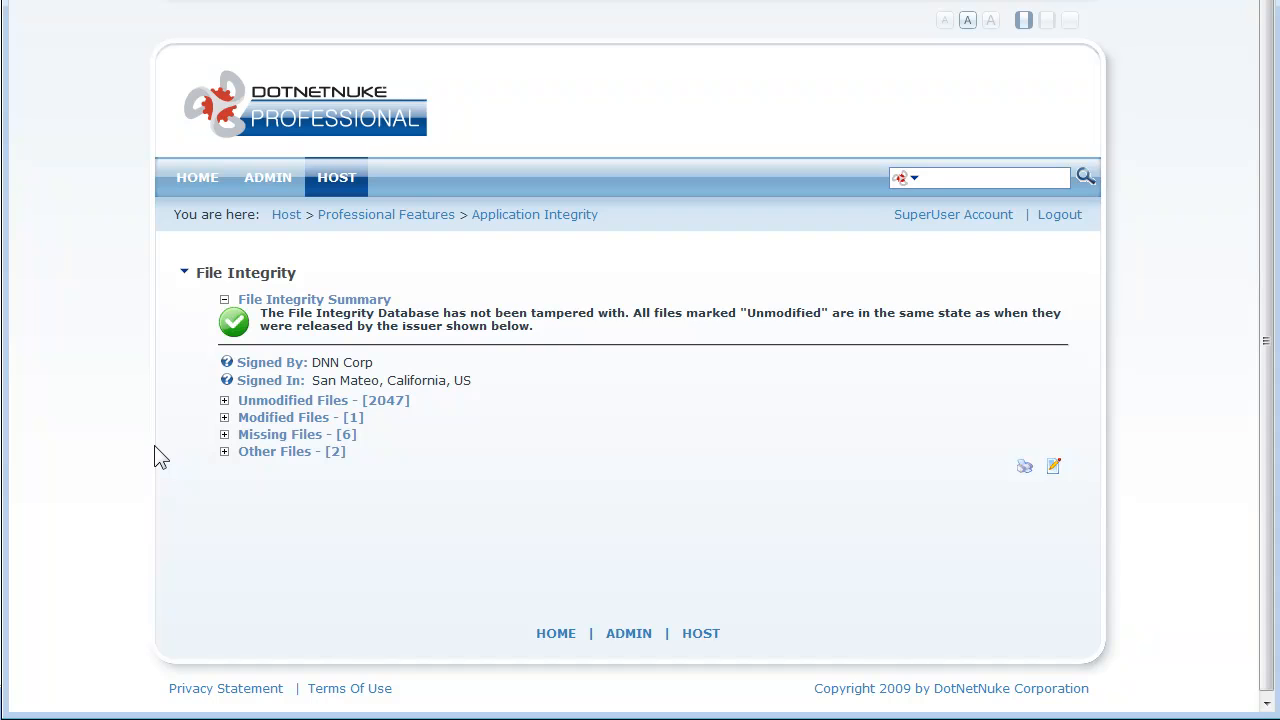
{"action": "mouse_move", "coordinate": [164, 452]}
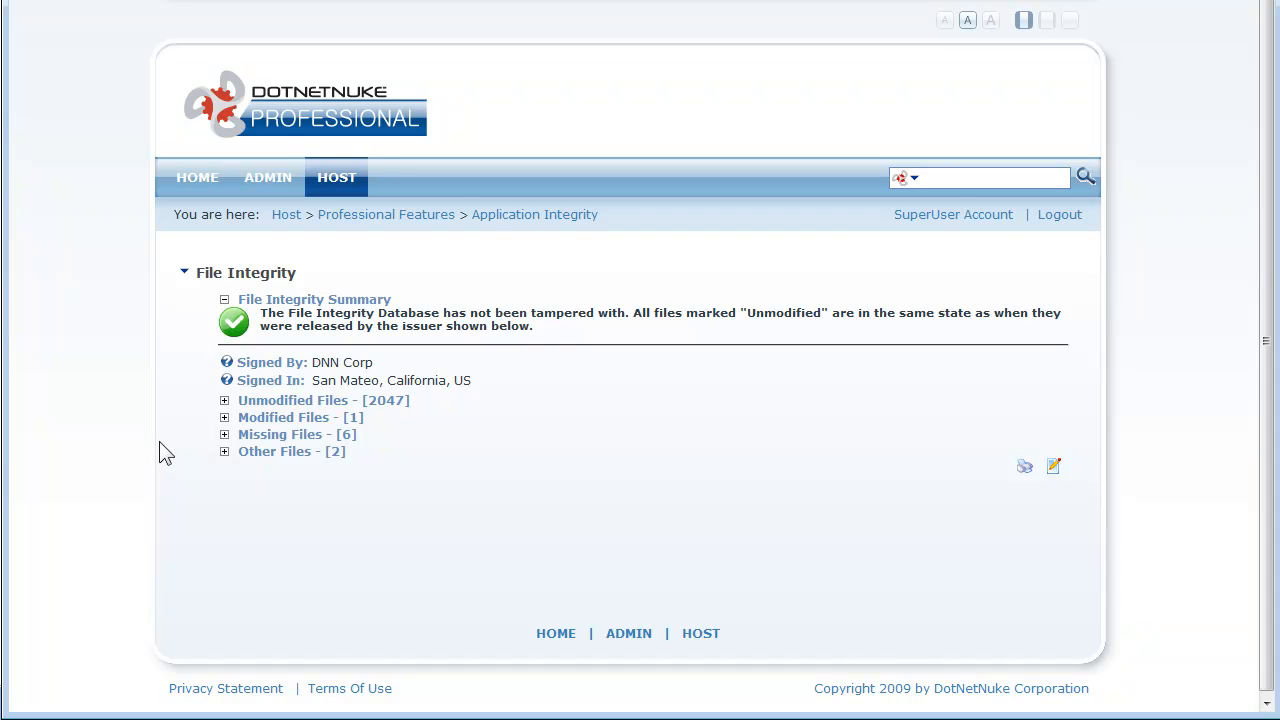
{"action": "mouse_move", "coordinate": [204, 432]}
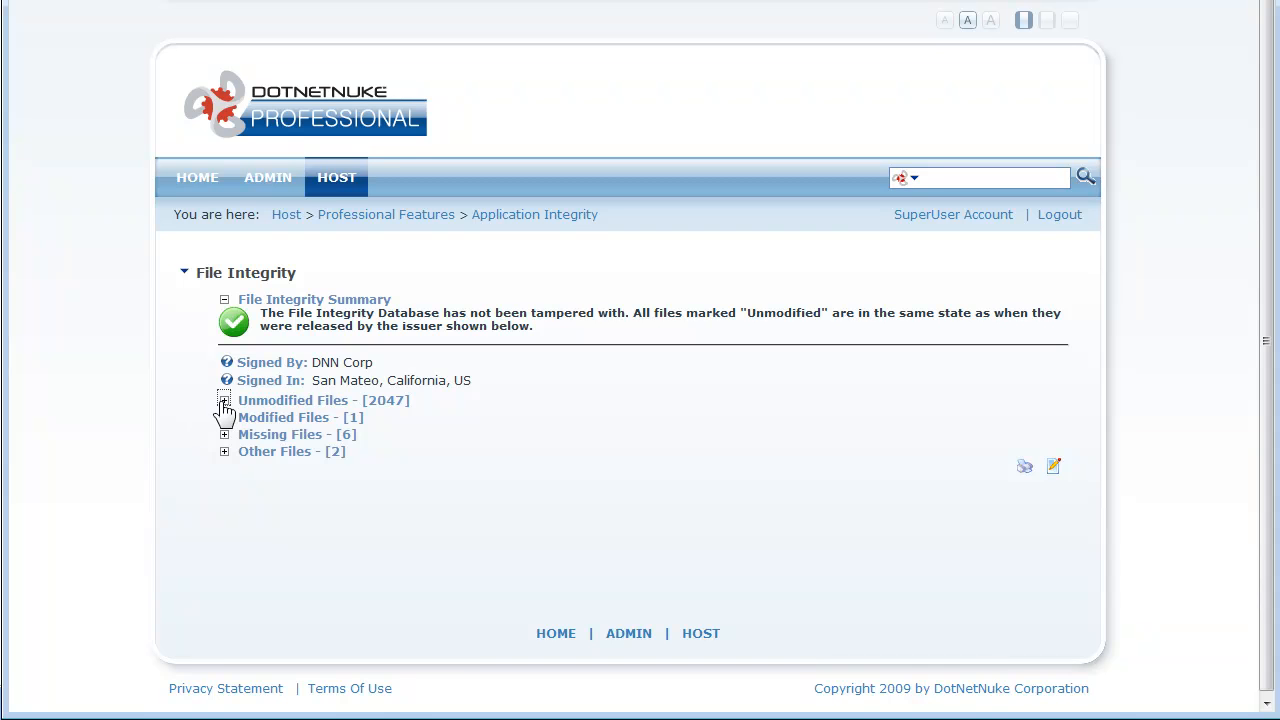
- Toggle the Unmodified and Missing Files lists and expand Other Files
{"action": "left_click", "coordinate": [224, 400]}
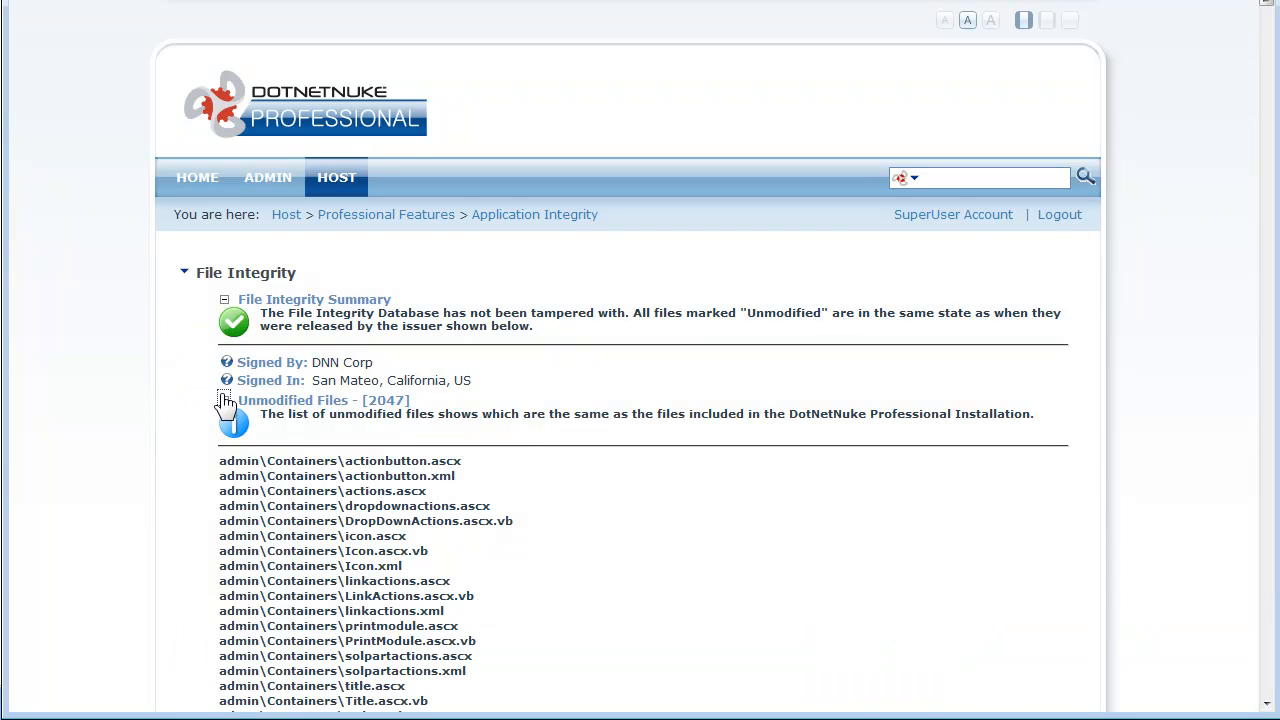
{"action": "left_click", "coordinate": [224, 400]}
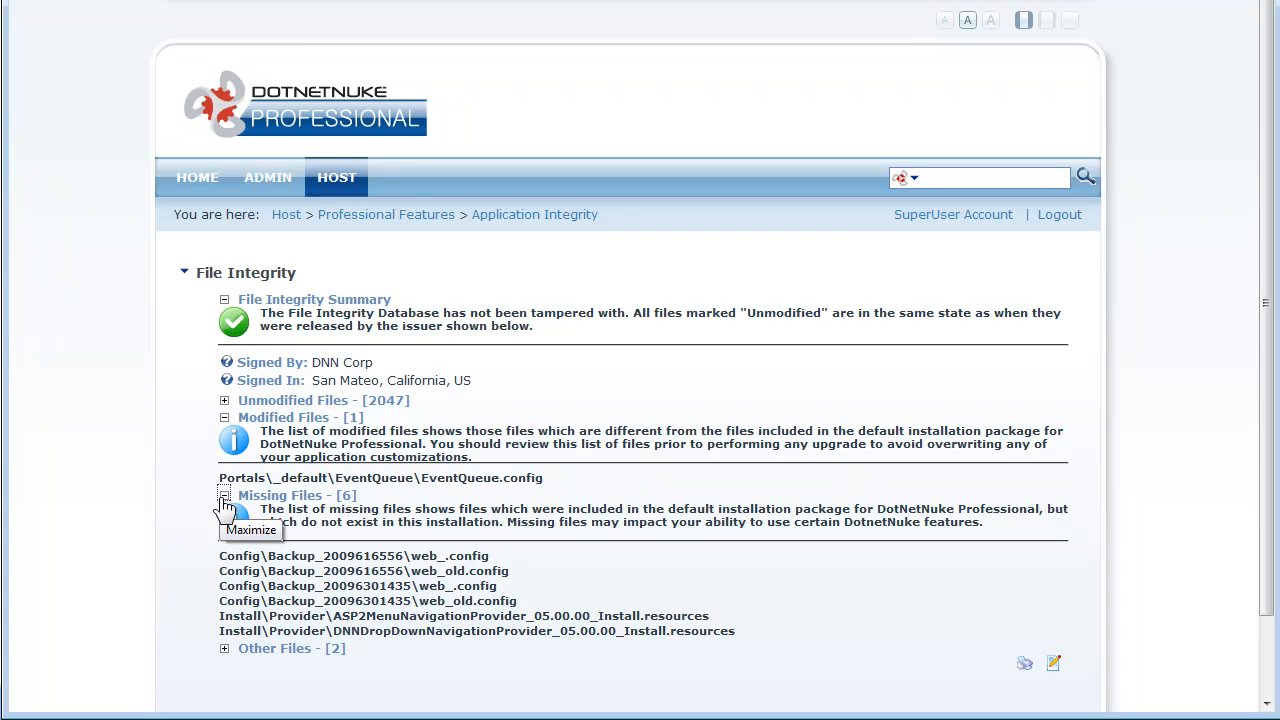
{"action": "left_click", "coordinate": [224, 496]}
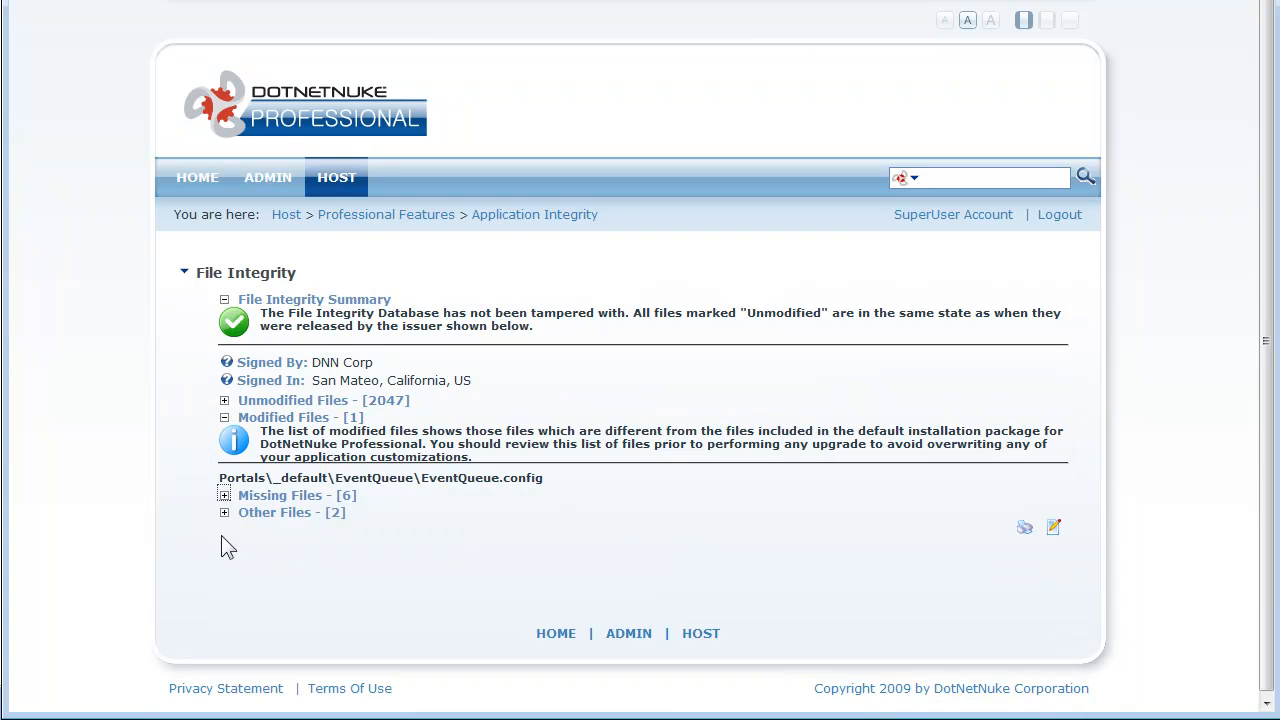
{"action": "left_click", "coordinate": [224, 512]}
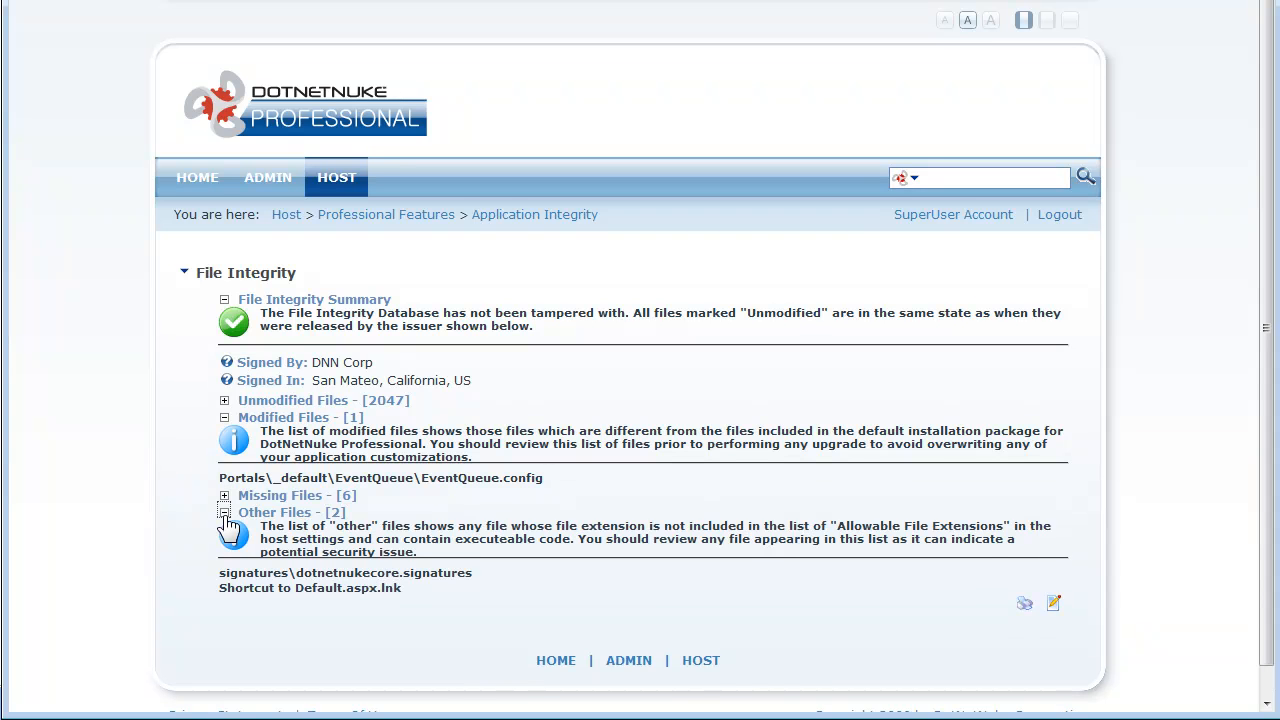